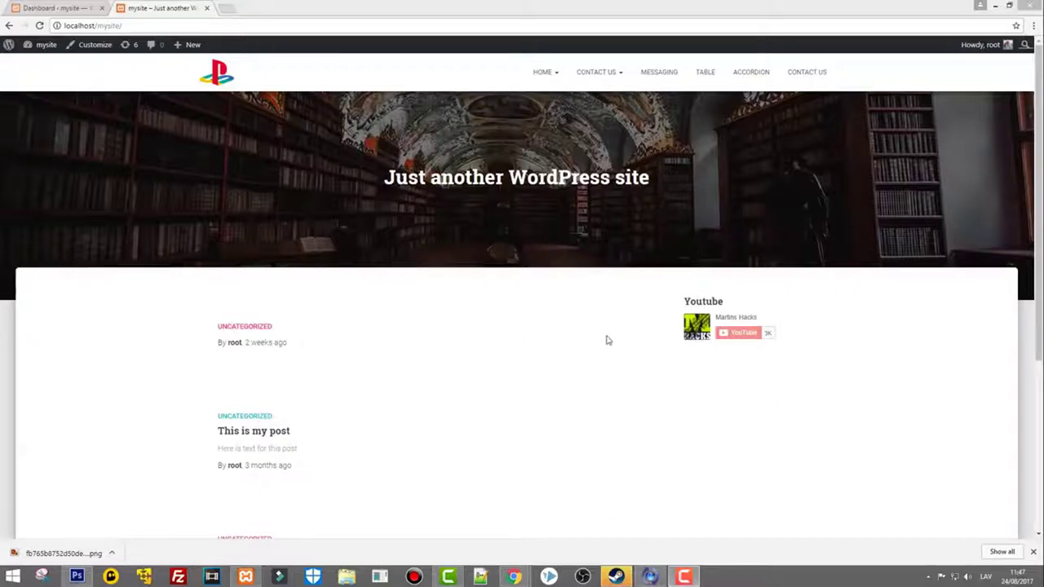
{"action": "mouse_move", "coordinate": [640, 322]}
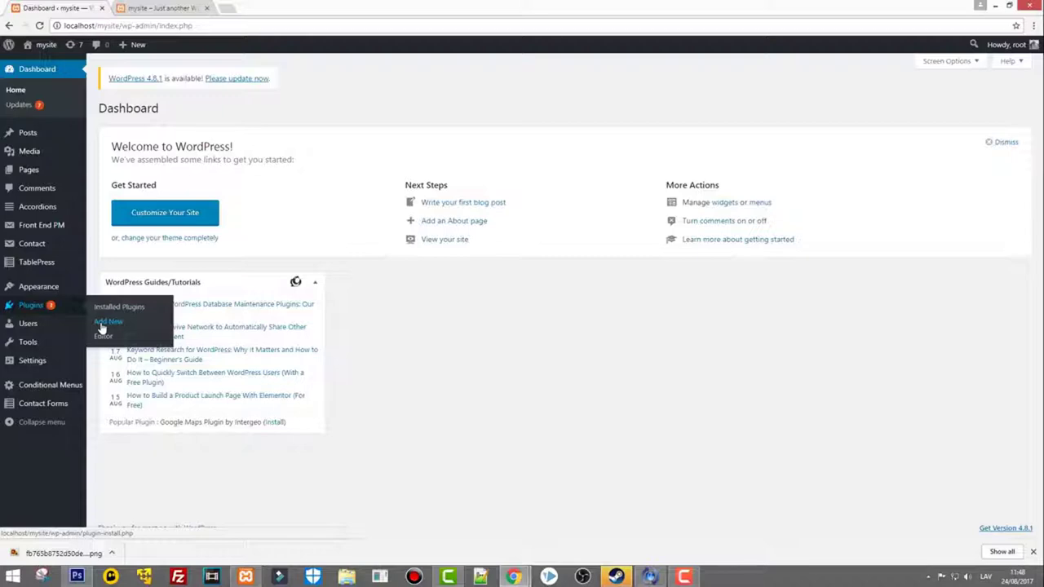
From Plugins > Add New, search the plugin directory for 'Widget Options'.
{"action": "left_click", "coordinate": [106, 321]}
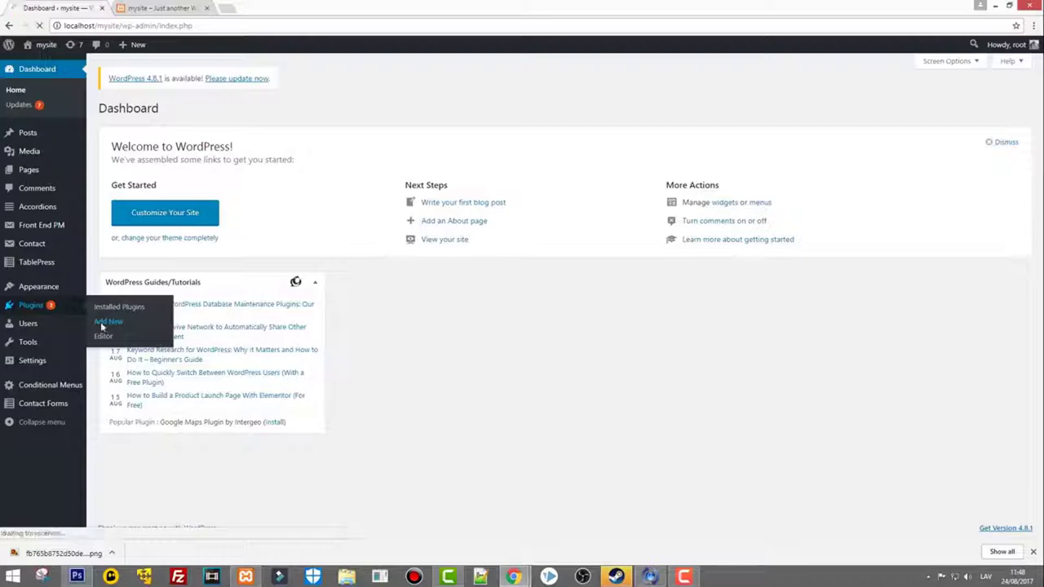
{"action": "left_click", "coordinate": [108, 322]}
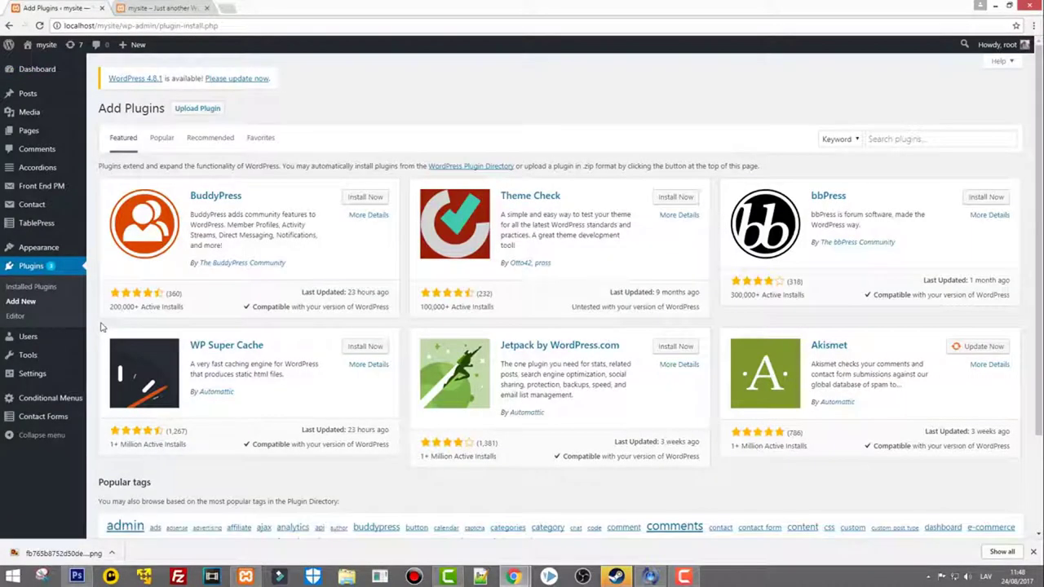
{"action": "left_click", "coordinate": [938, 138]}
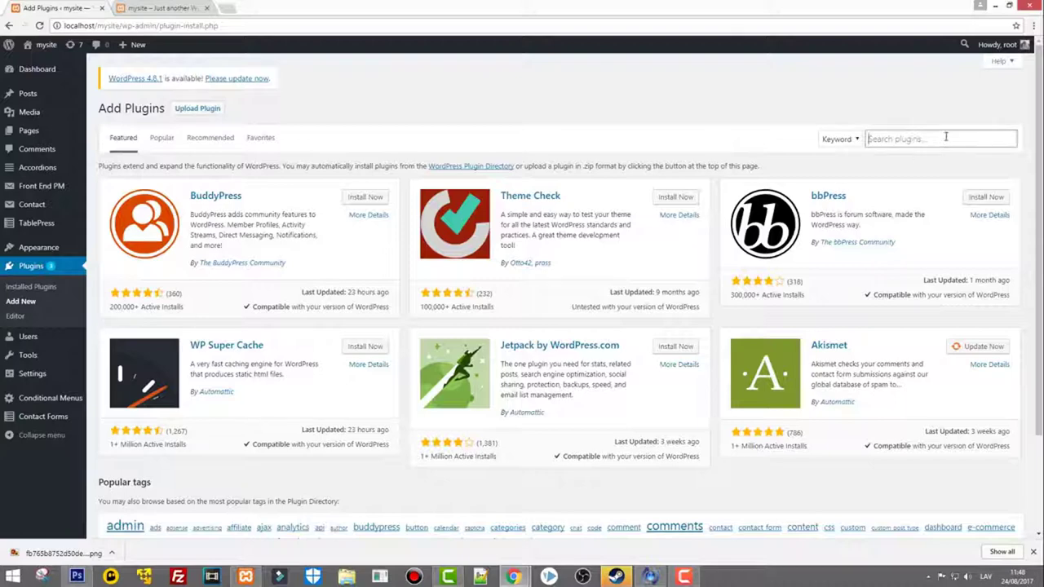
{"action": "type", "text": "Widget Options"}
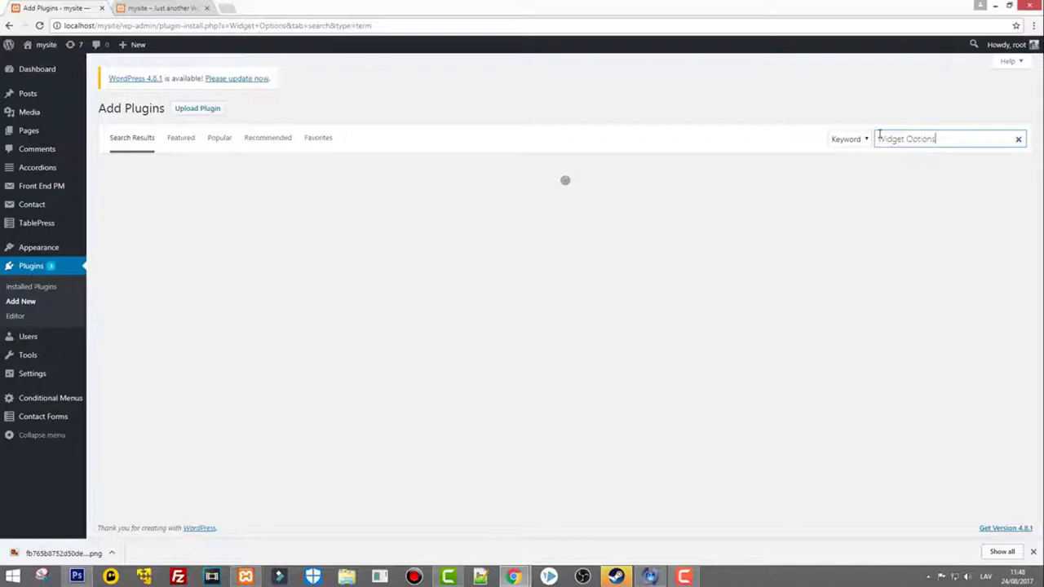
{"action": "key", "text": "Return"}
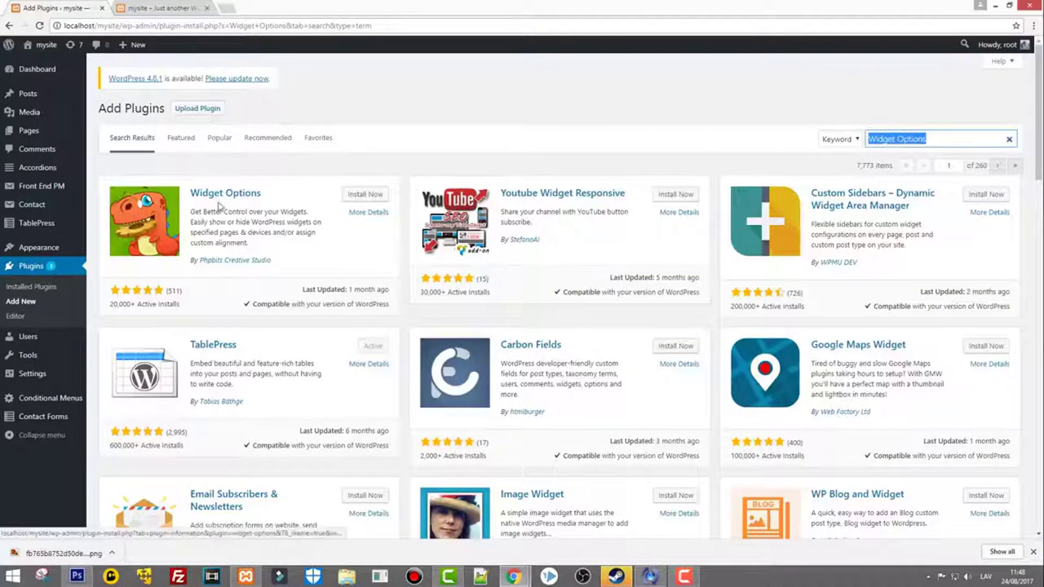
Install the Widget Options plugin from its result card and activate it.
{"action": "left_click", "coordinate": [364, 195]}
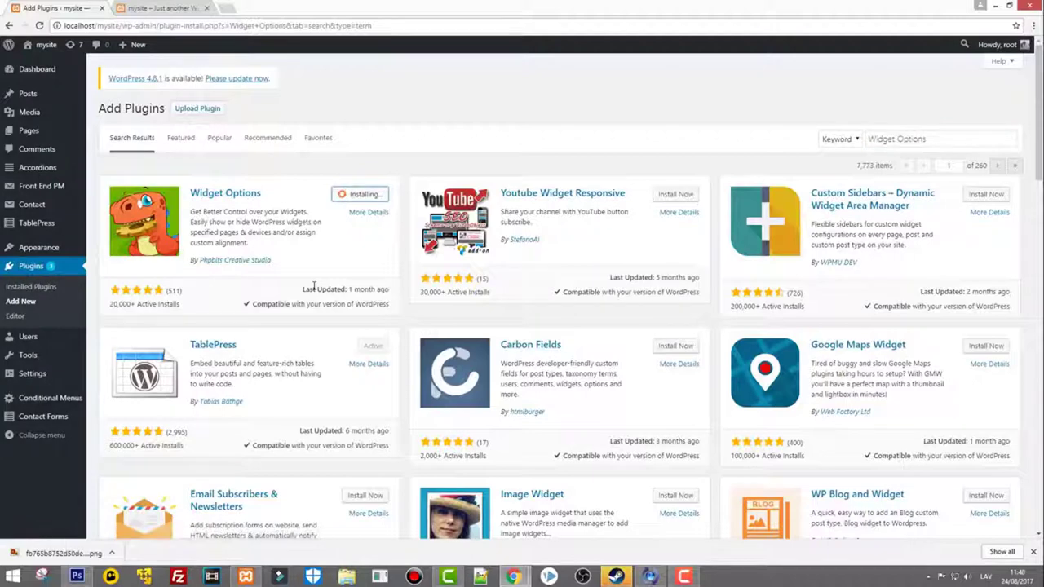
{"action": "mouse_move", "coordinate": [326, 271]}
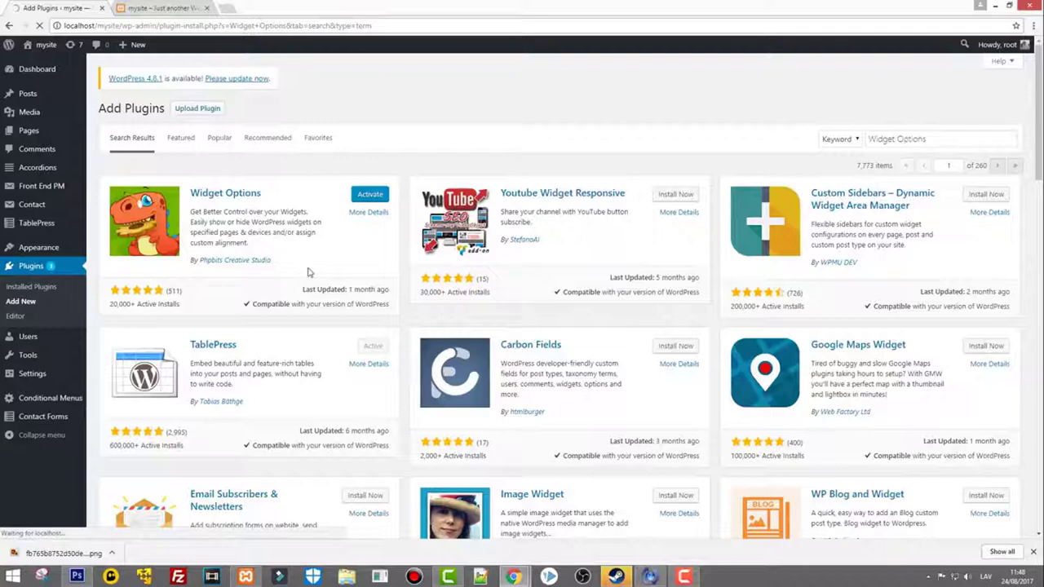
{"action": "left_click", "coordinate": [369, 195]}
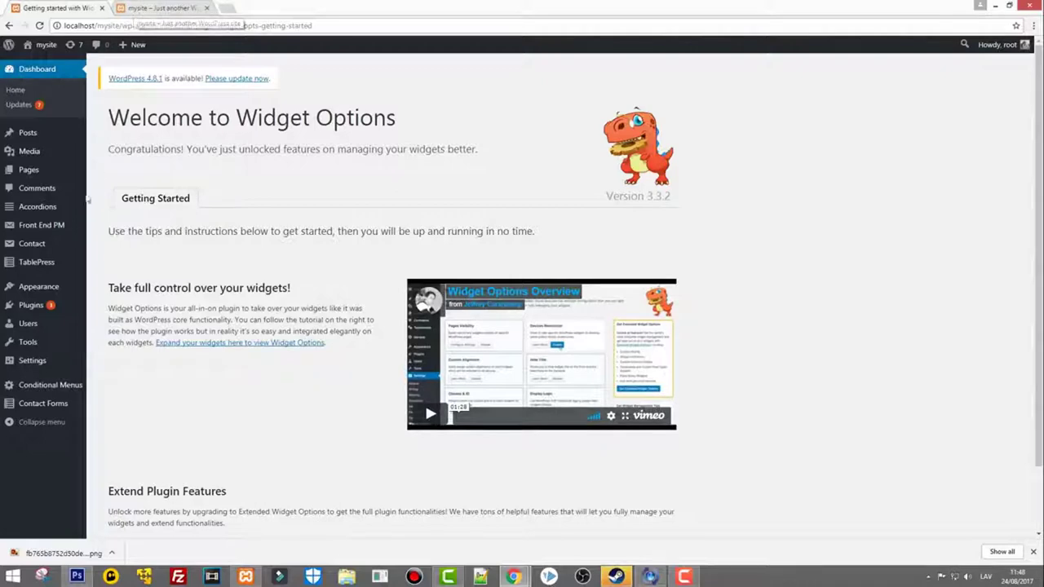
Switch to the browser tab showing the live front page with the Youtube sidebar widget.
{"action": "left_click", "coordinate": [32, 360]}
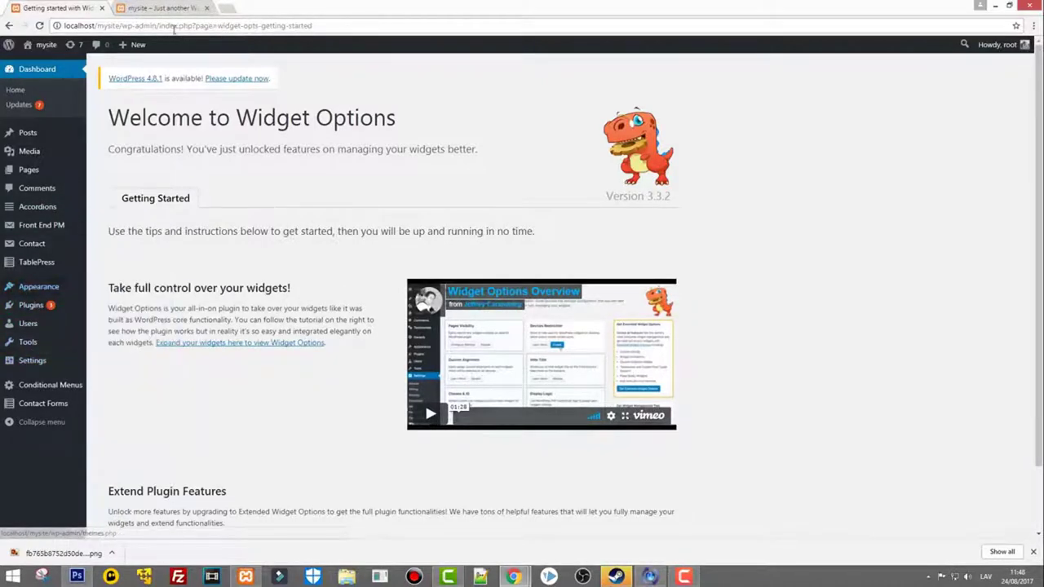
{"action": "mouse_move", "coordinate": [163, 8]}
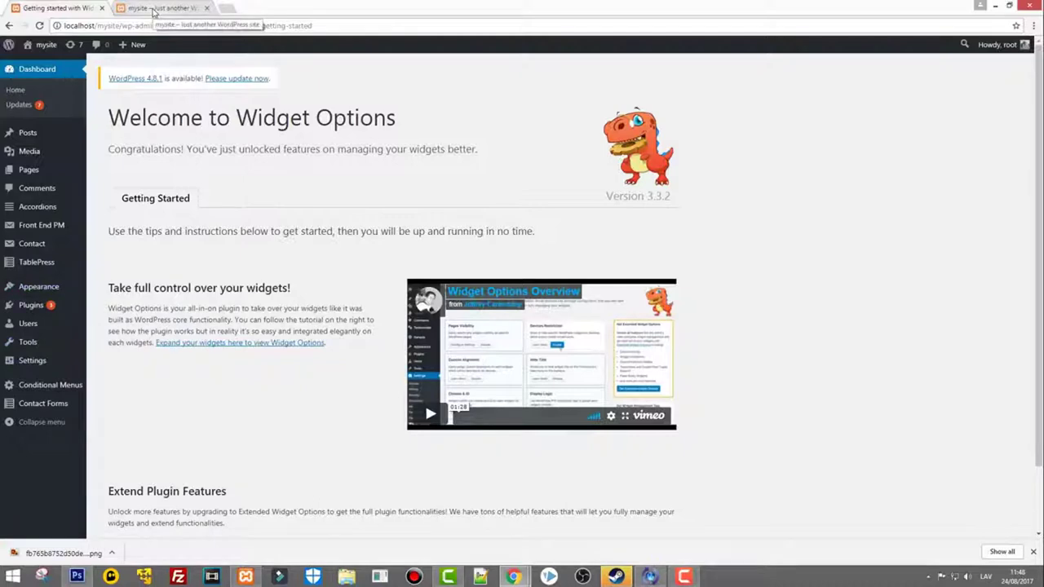
{"action": "left_click", "coordinate": [160, 8]}
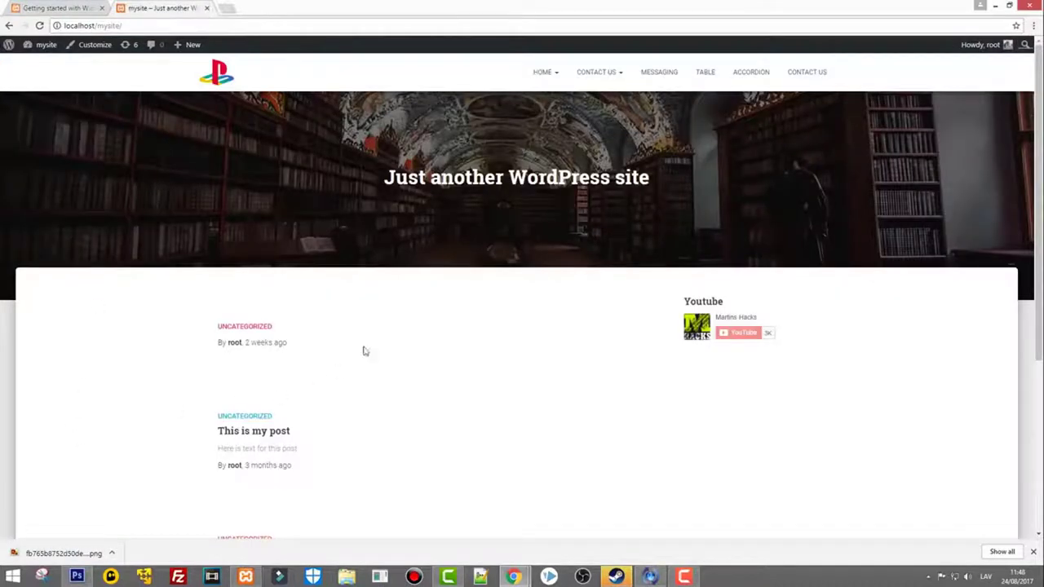
{"action": "mouse_move", "coordinate": [90, 79]}
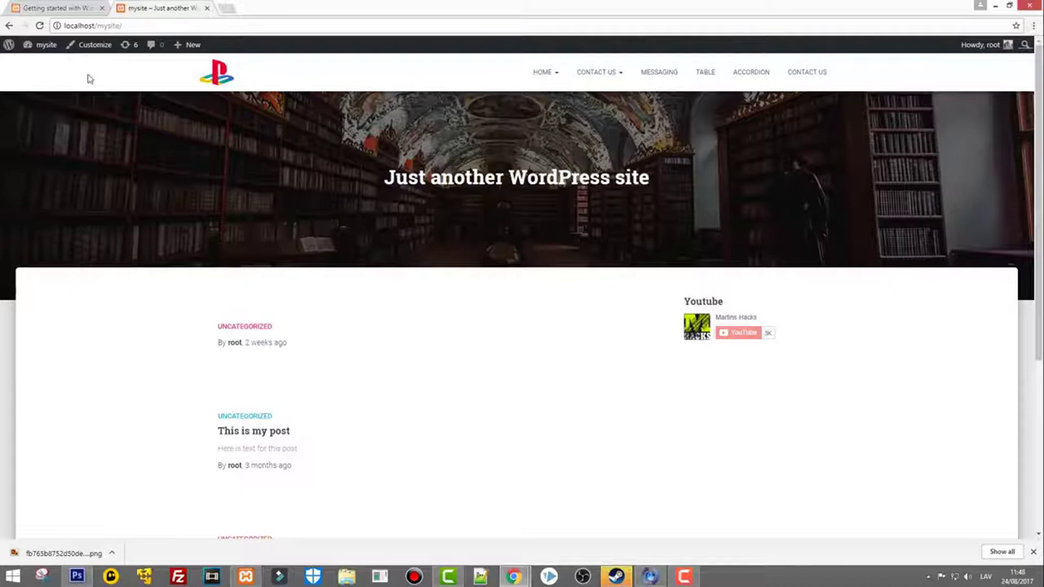
{"action": "left_click", "coordinate": [46, 44]}
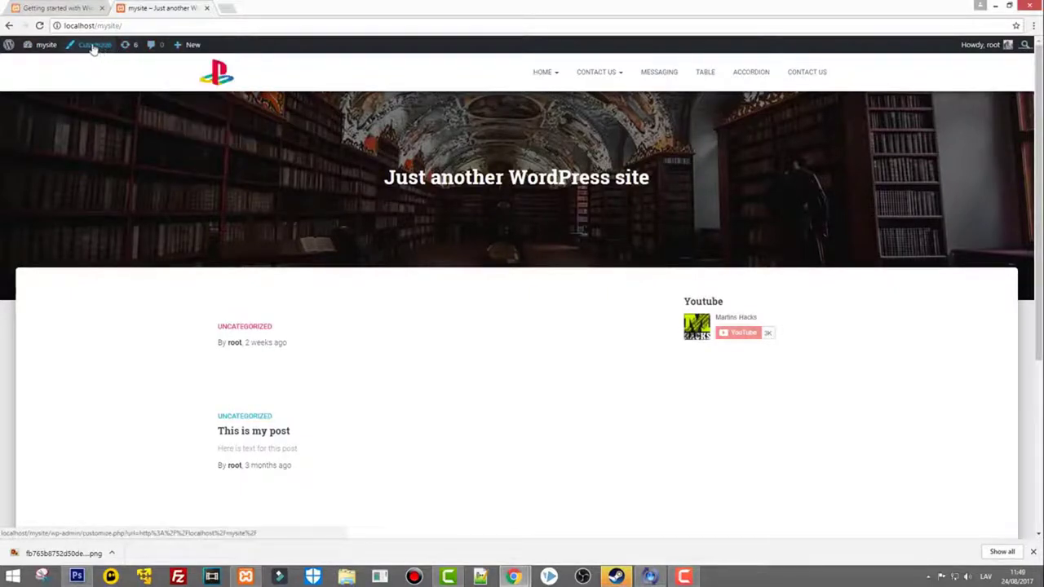
Enter the Customizer from the admin bar and go into its Widgets settings.
{"action": "left_click", "coordinate": [92, 45]}
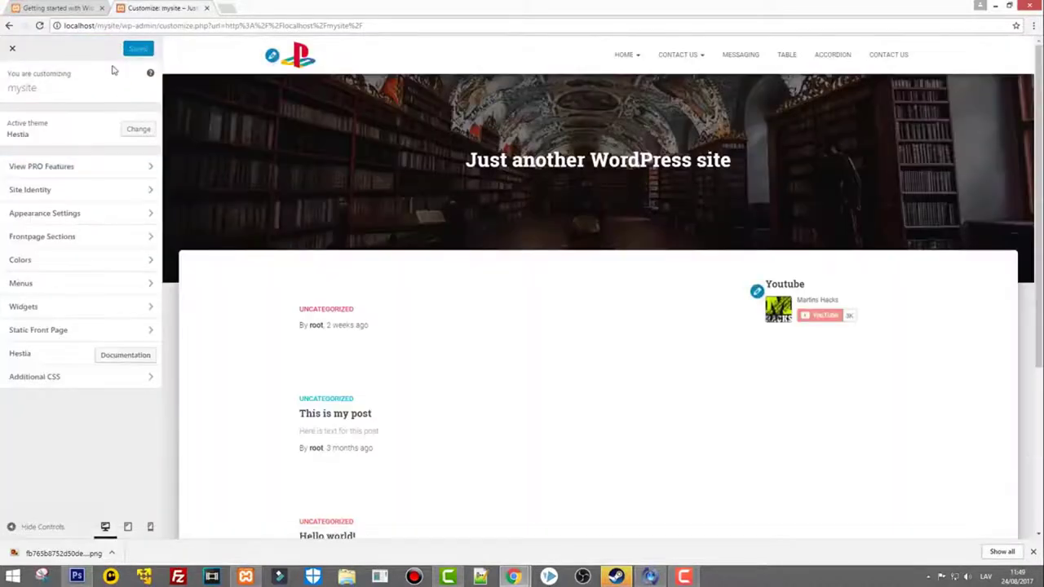
{"action": "mouse_move", "coordinate": [25, 305]}
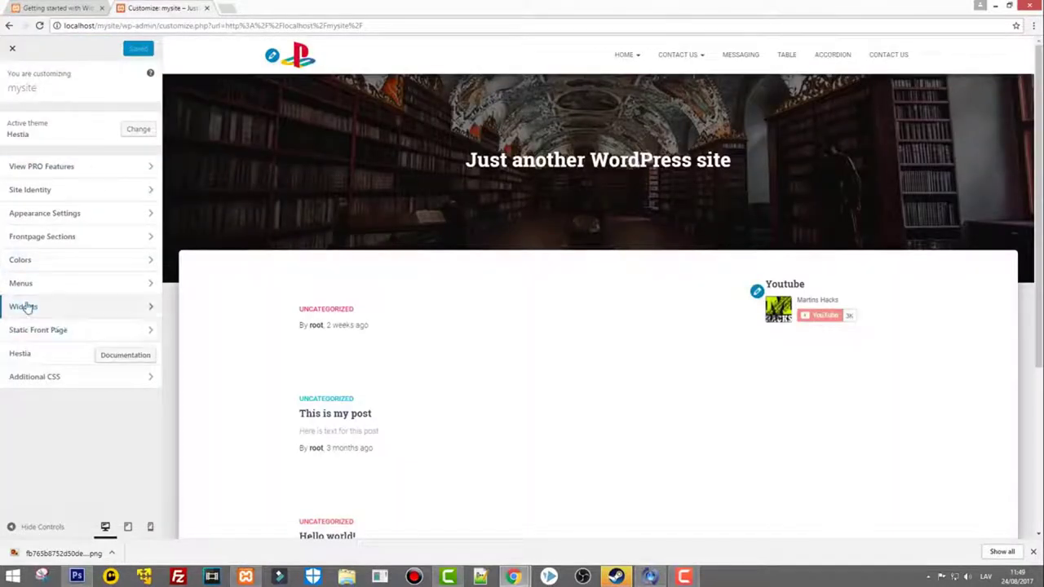
{"action": "left_click", "coordinate": [23, 306]}
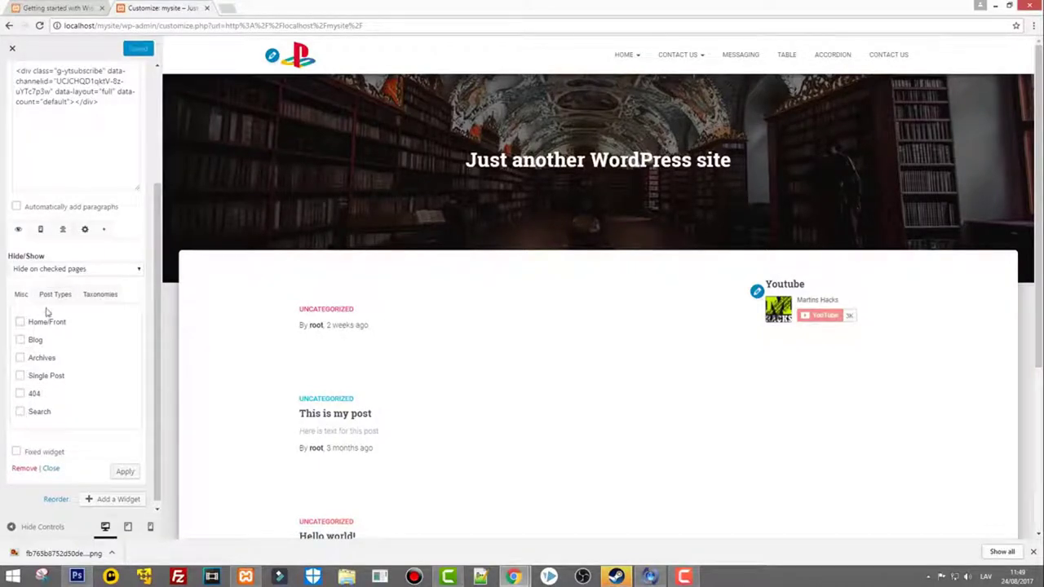
Switch the Youtube widget's Hide/Show panel to the Taxonomies choices like Uncategorized.
{"action": "left_click", "coordinate": [55, 294]}
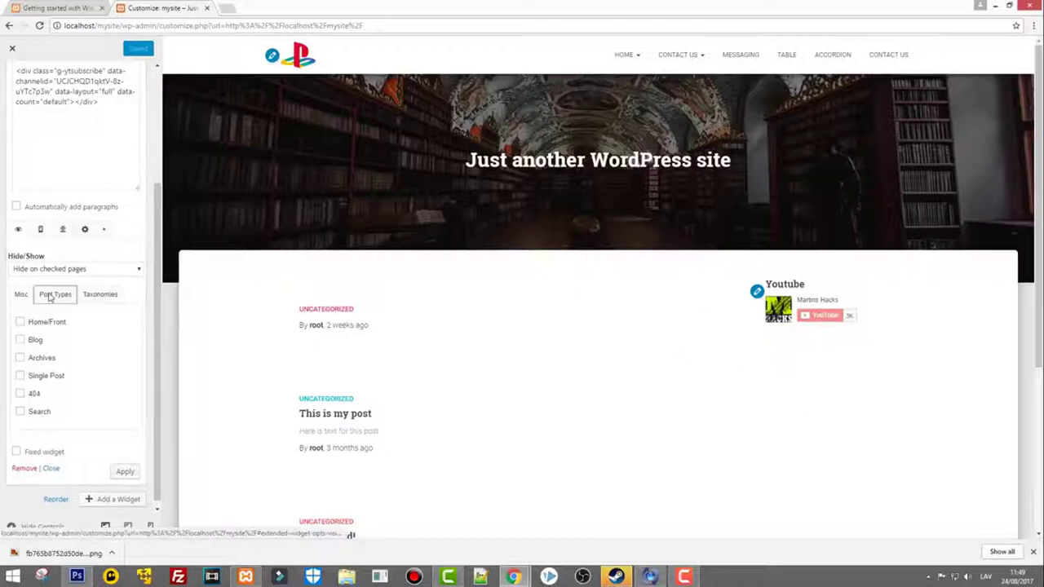
{"action": "left_click", "coordinate": [55, 294]}
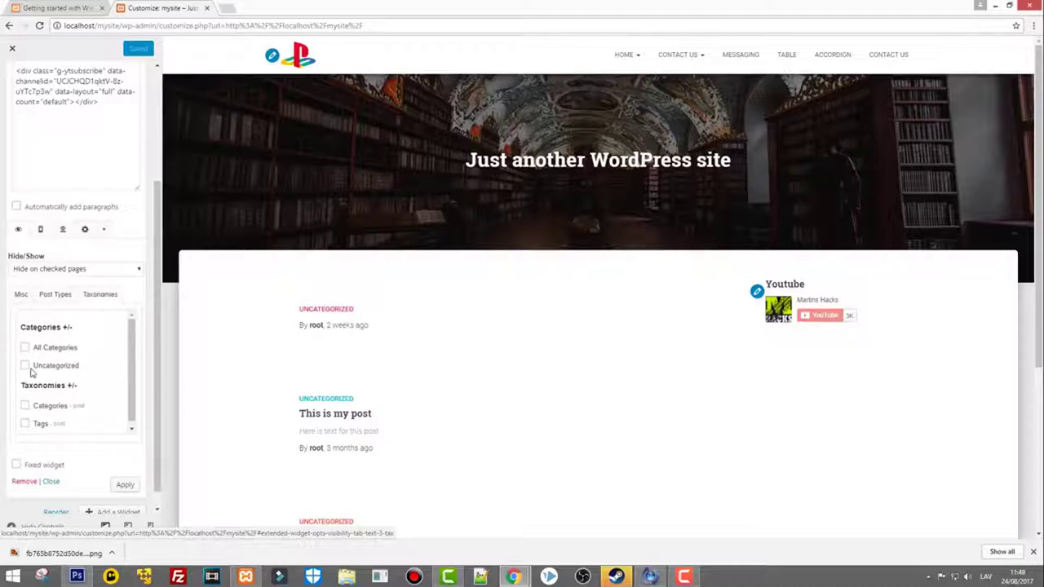
{"action": "mouse_move", "coordinate": [36, 243]}
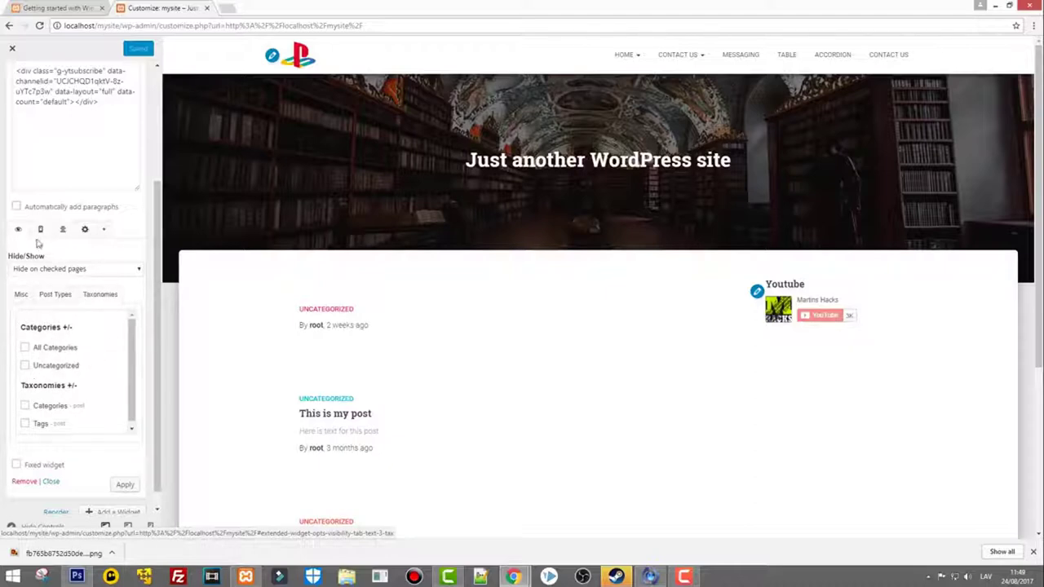
{"action": "mouse_move", "coordinate": [40, 229]}
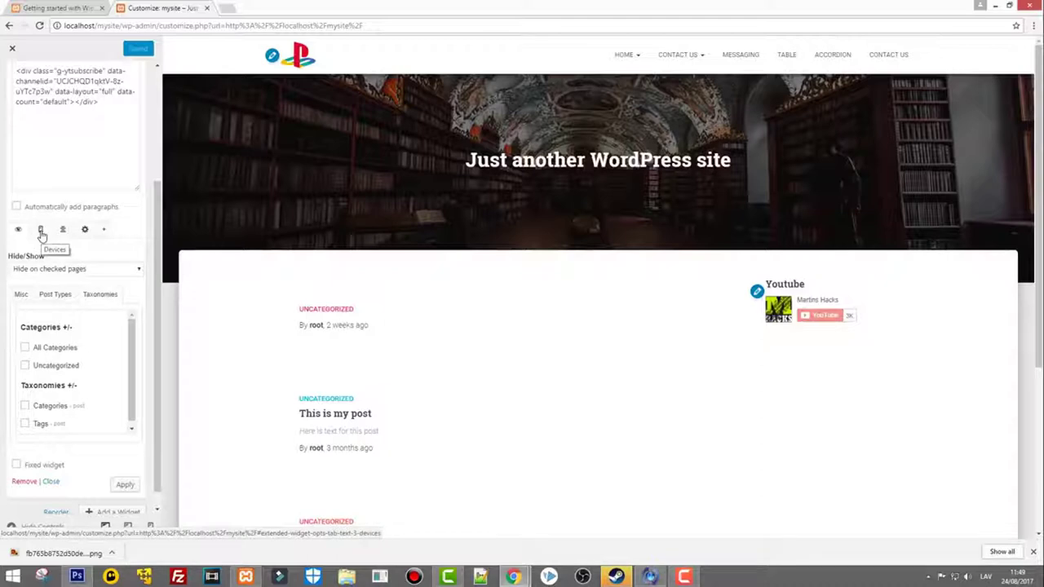
Show the widget's device visibility choices: Desktop, Tablet and Mobile.
{"action": "left_click", "coordinate": [41, 229]}
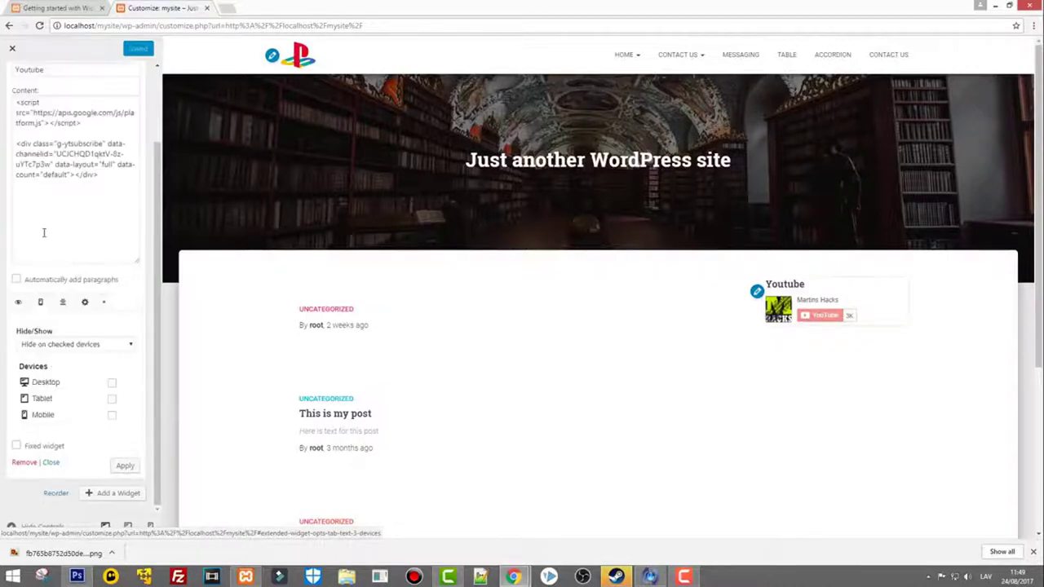
{"action": "mouse_move", "coordinate": [62, 302]}
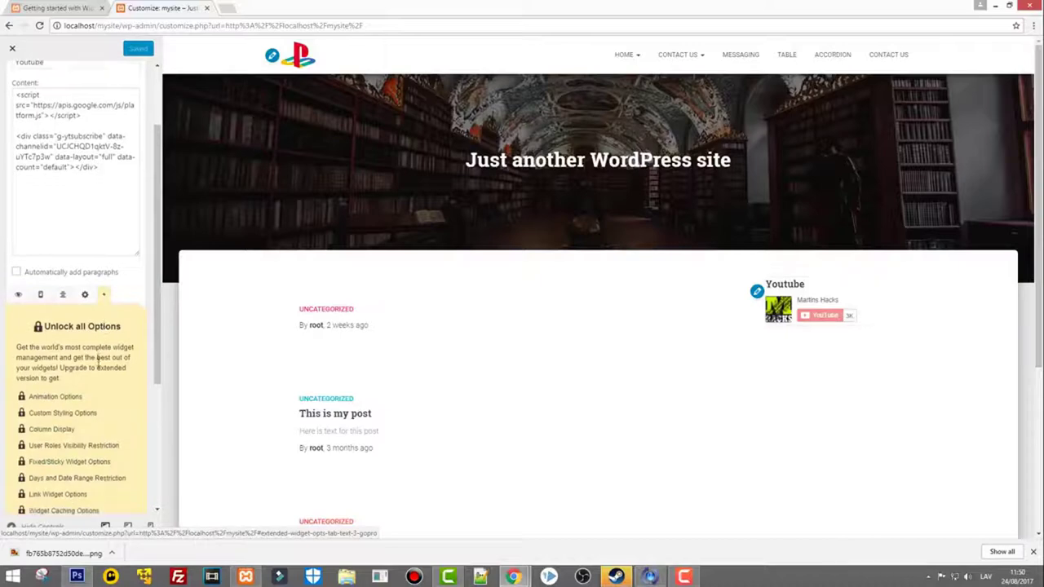
Scroll through the Unlock all Options list of locked premium features.
{"action": "scroll", "scroll_direction": "down", "scroll_amount": 3}
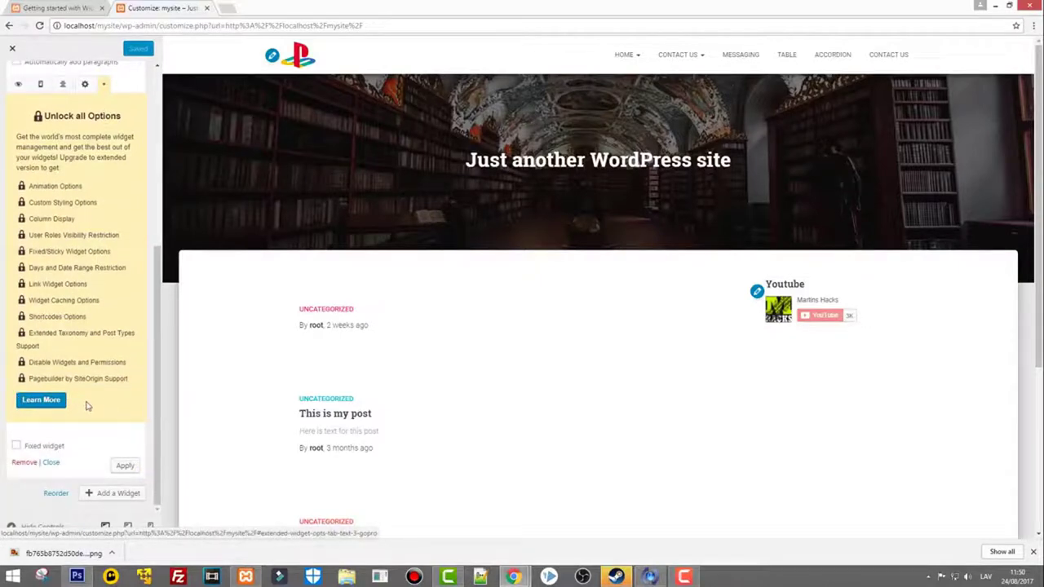
{"action": "mouse_move", "coordinate": [53, 372]}
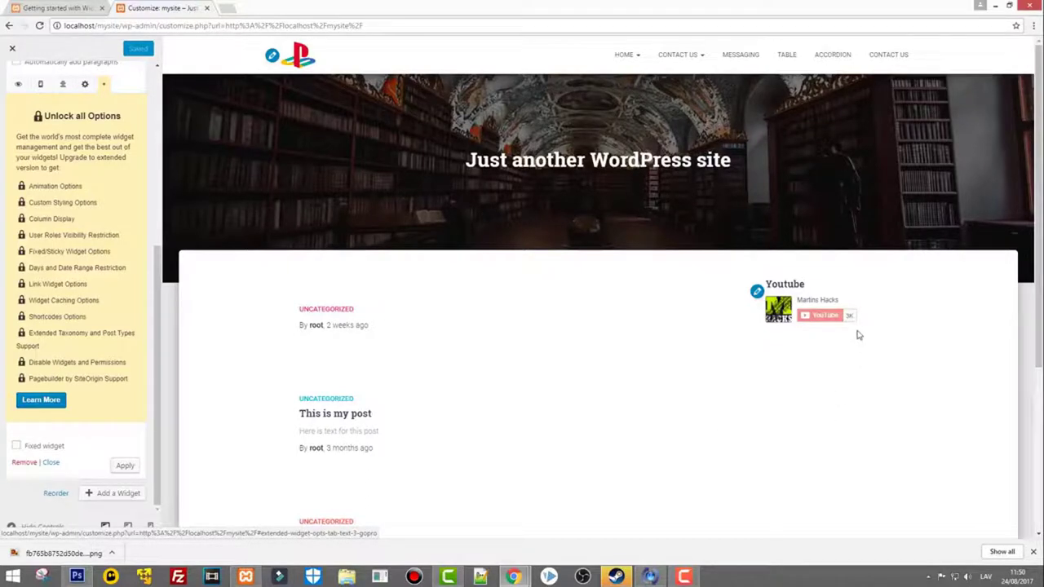
{"action": "mouse_move", "coordinate": [858, 348]}
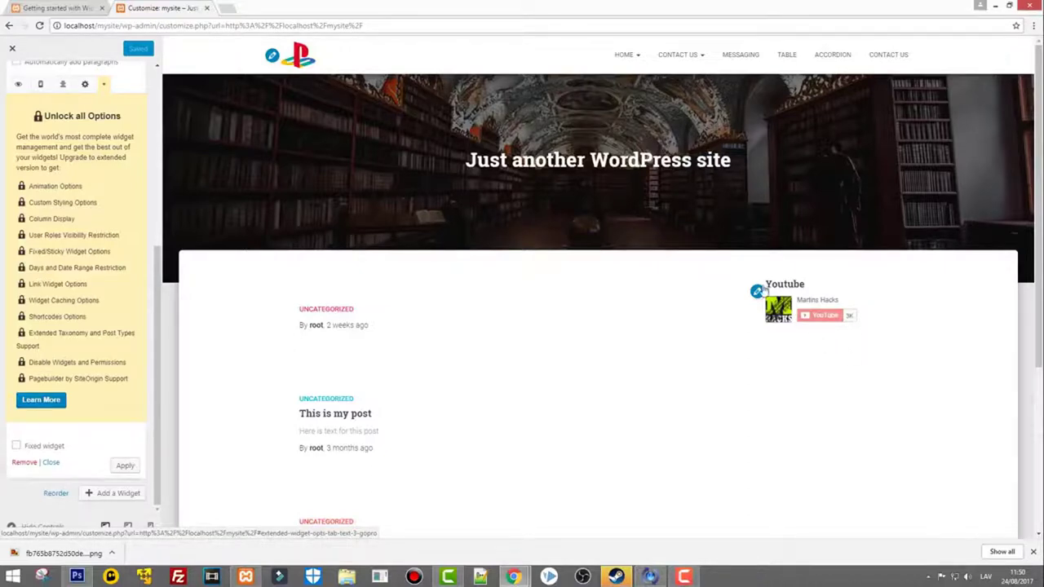
{"action": "mouse_move", "coordinate": [852, 300]}
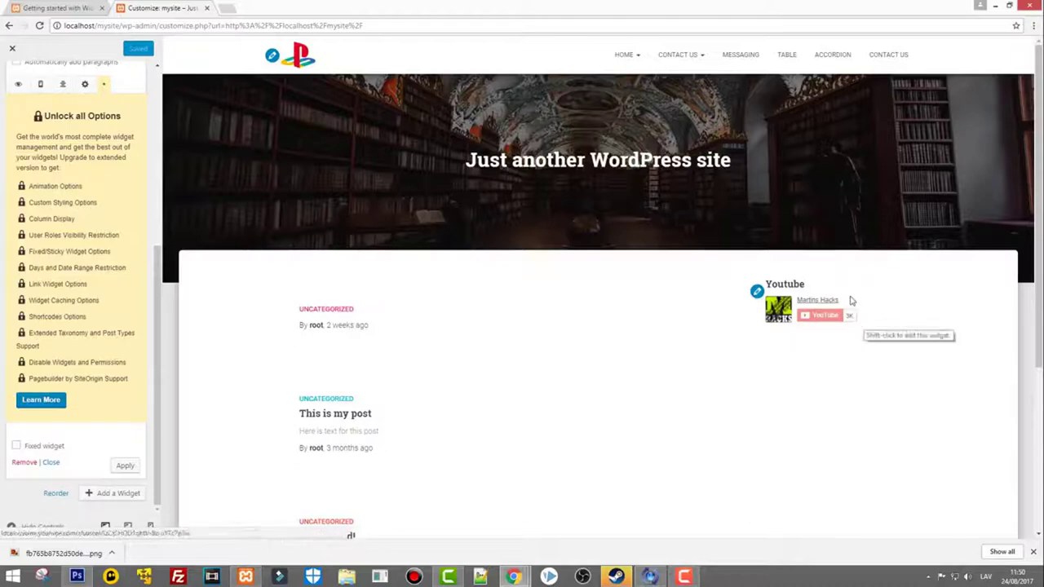
{"action": "mouse_move", "coordinate": [844, 300]}
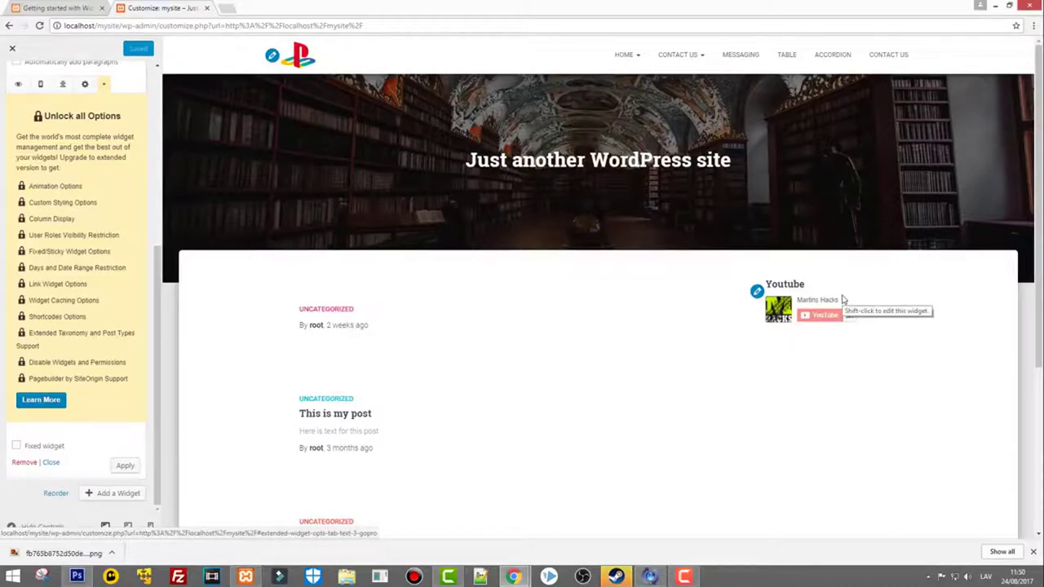
{"action": "mouse_move", "coordinate": [823, 328]}
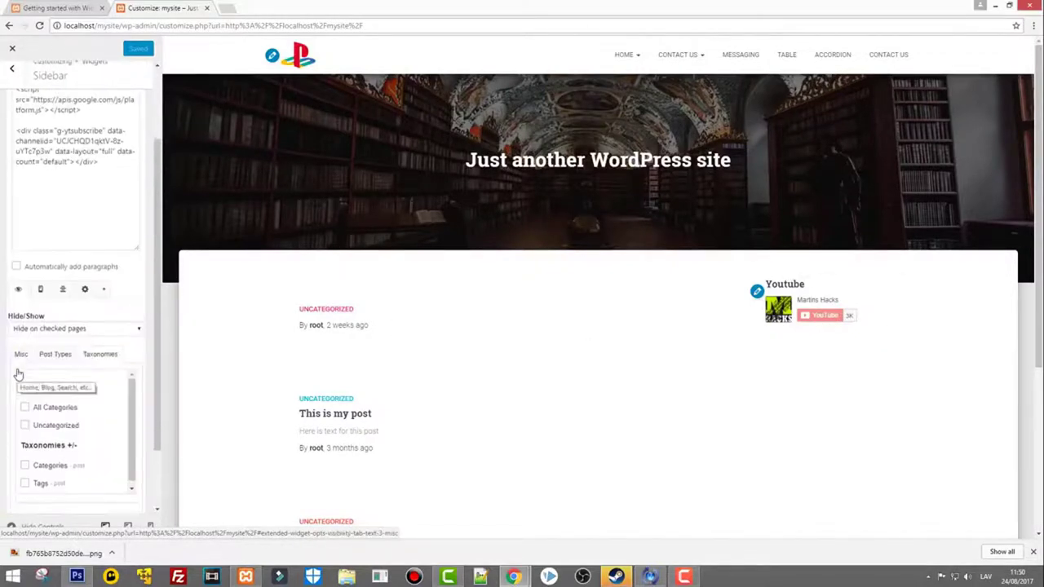
{"action": "scroll", "scroll_direction": "down", "scroll_amount": 3}
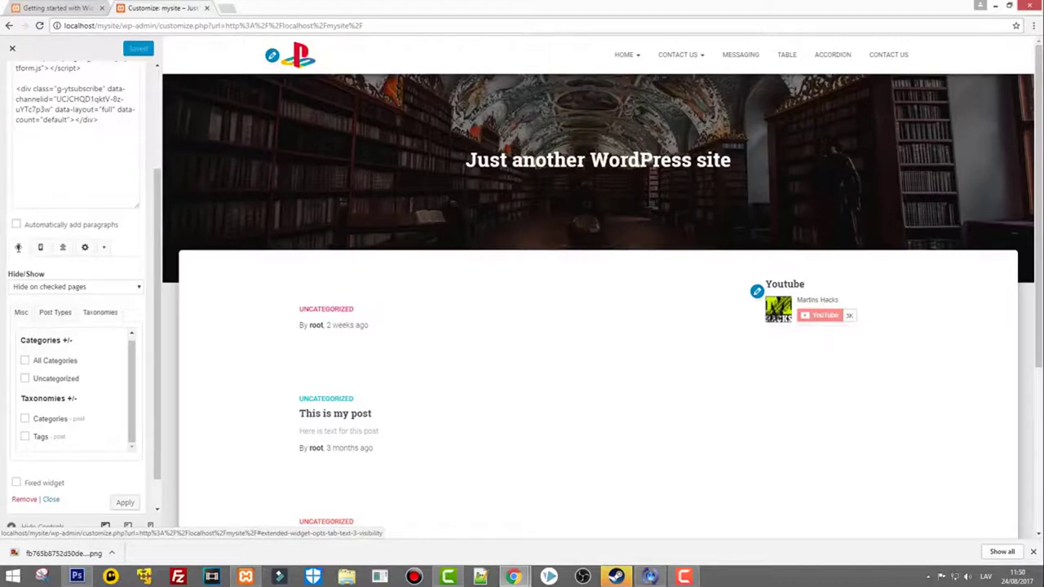
{"action": "mouse_move", "coordinate": [18, 247]}
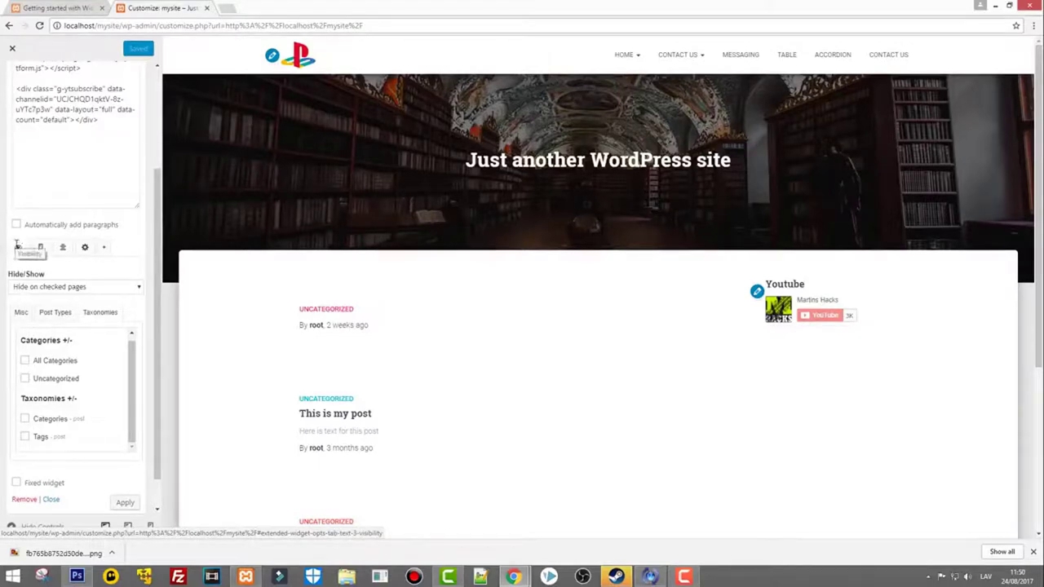
{"action": "left_click", "coordinate": [20, 312]}
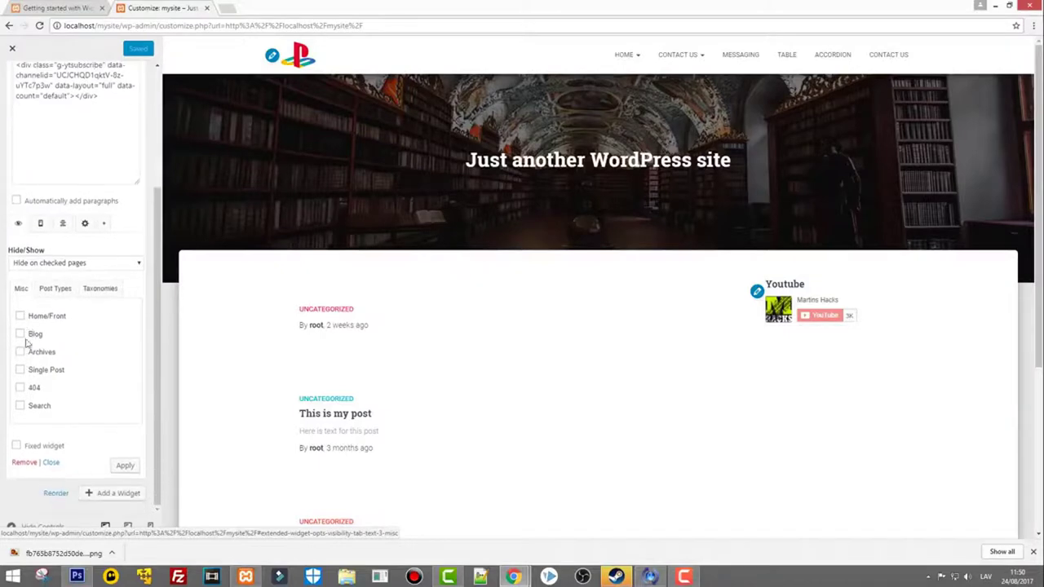
{"action": "left_click", "coordinate": [100, 287]}
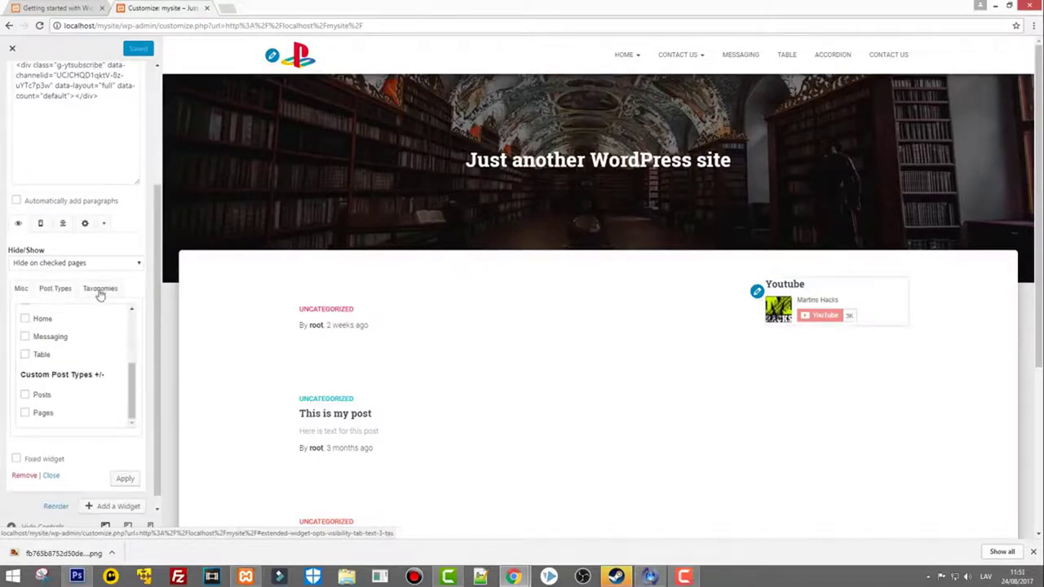
{"action": "left_click", "coordinate": [99, 288]}
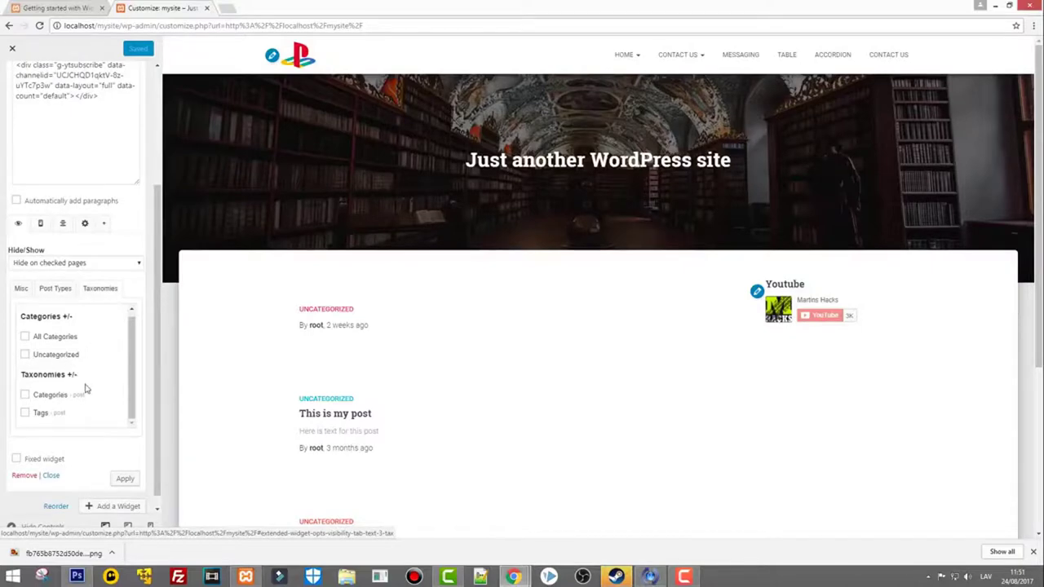
{"action": "mouse_move", "coordinate": [779, 400]}
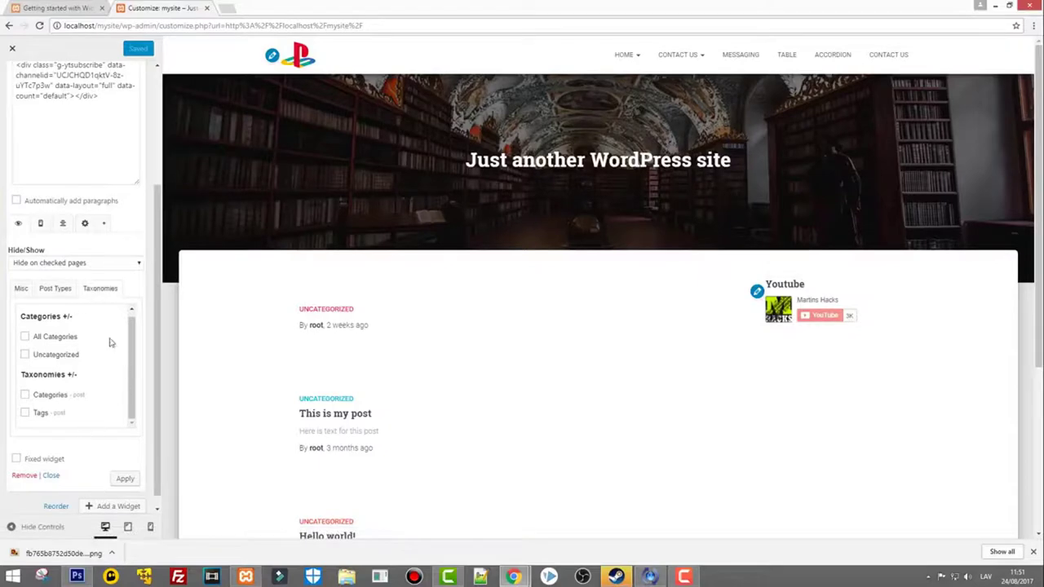
{"action": "mouse_move", "coordinate": [108, 383]}
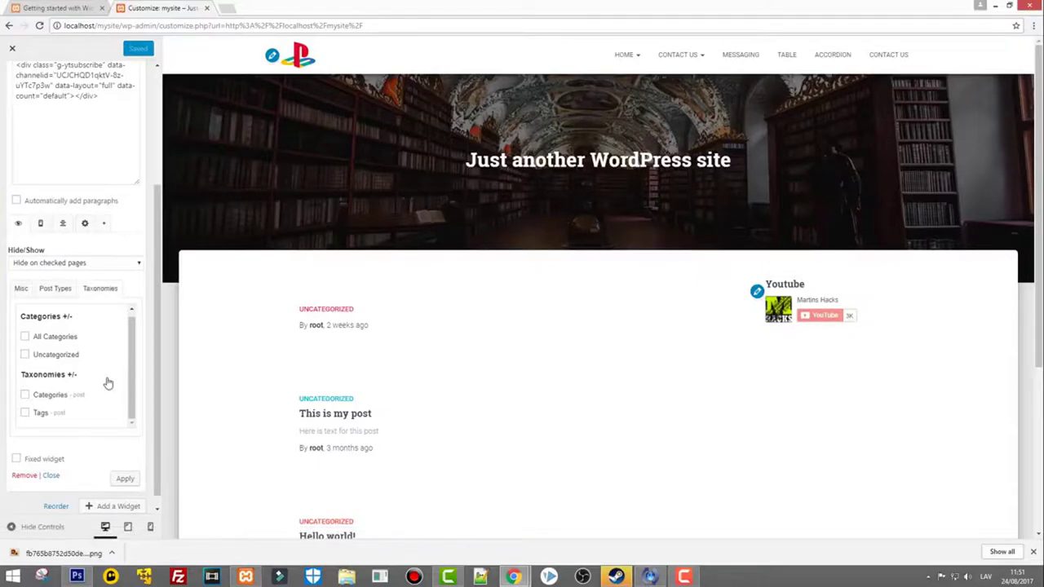